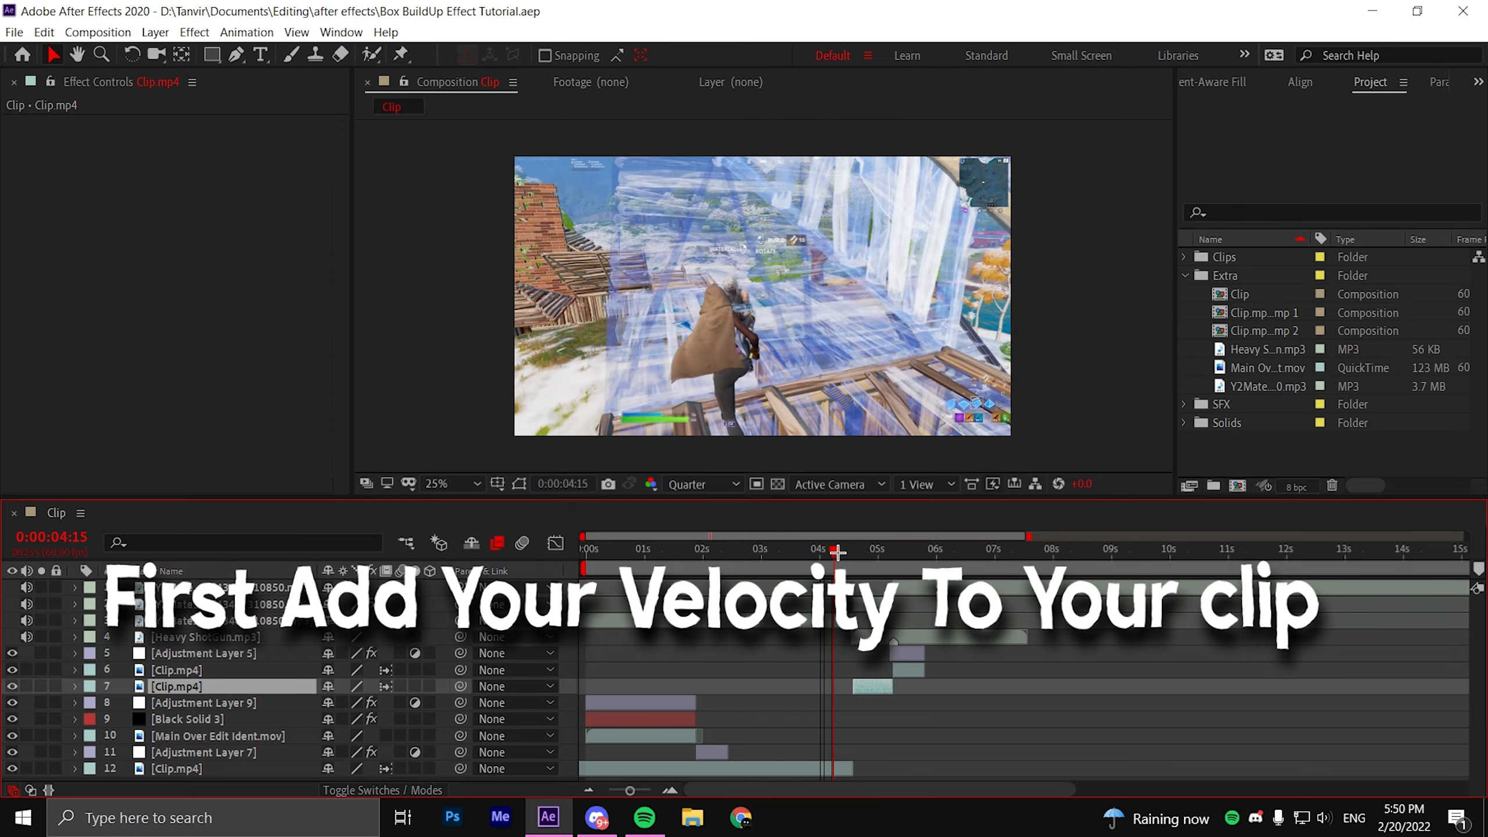
Step: Split Clip.mp4 at the shot moment around 4–5 seconds, isolating a short piece
click(883, 549)
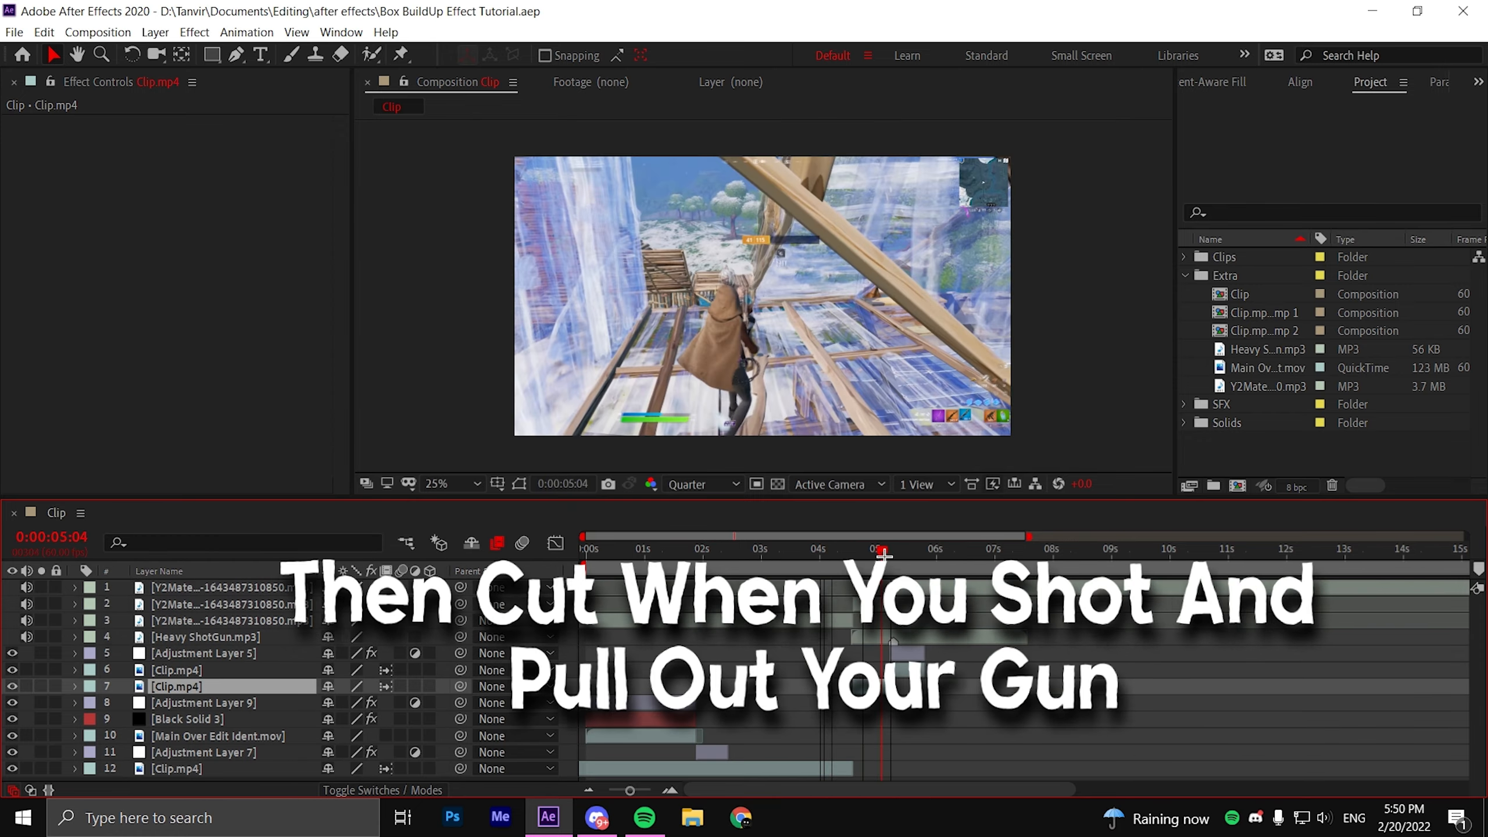
click(868, 549)
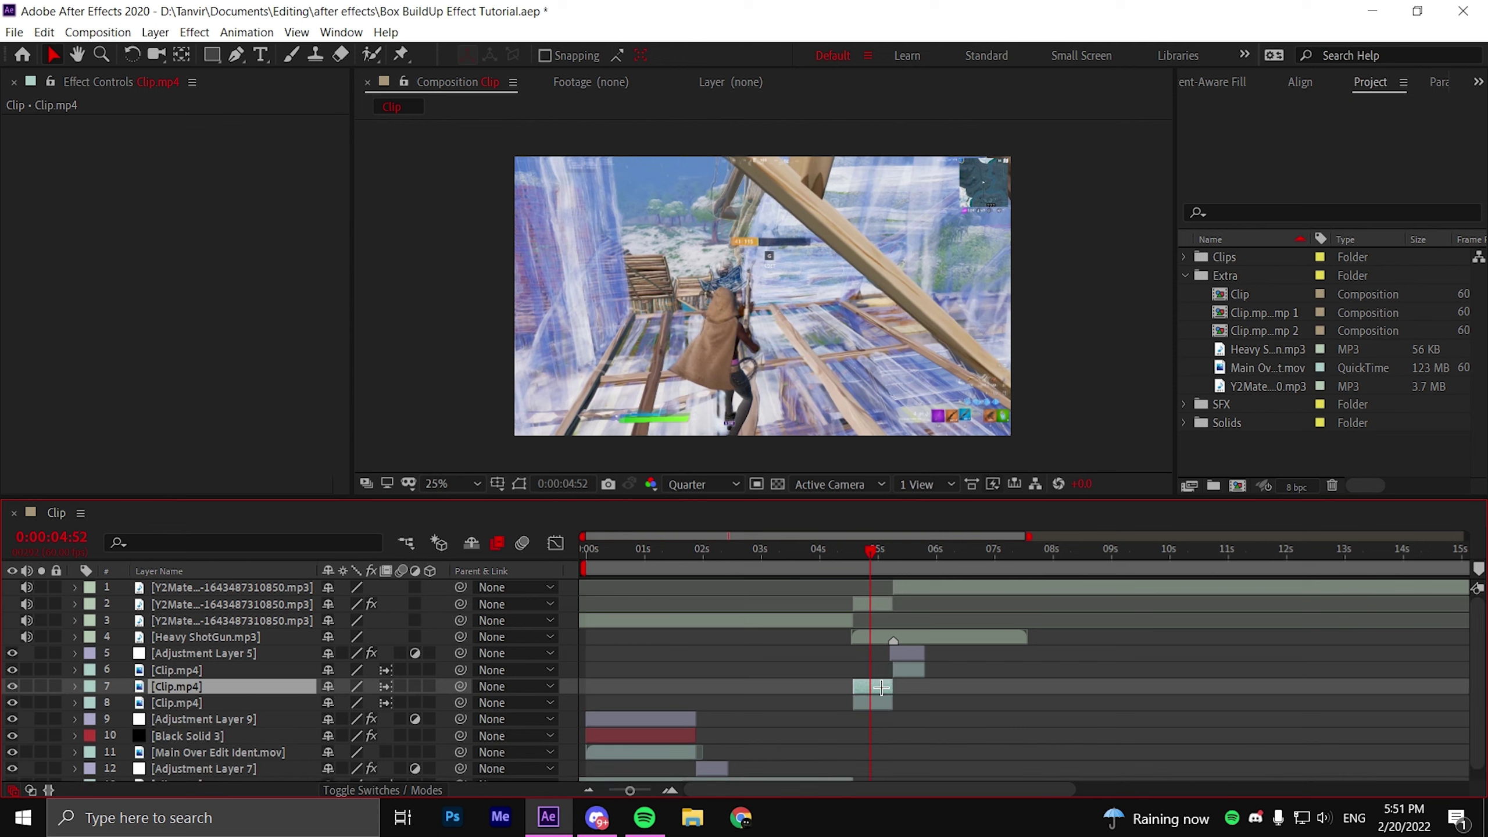
Step: Pre-compose the short Clip.mp4 piece into a composition named BuildUp
right_click(876, 688)
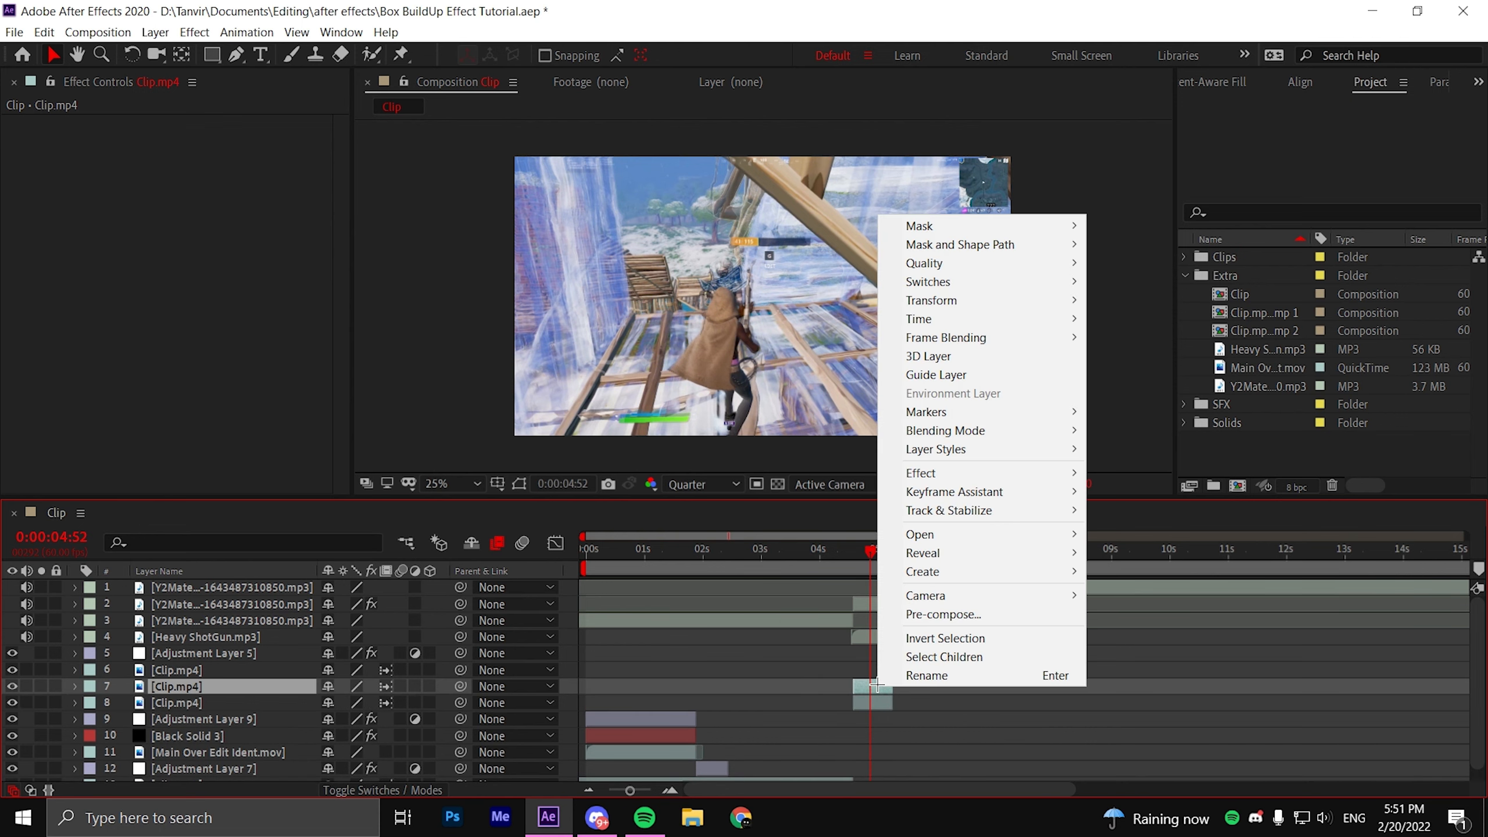
click(942, 614)
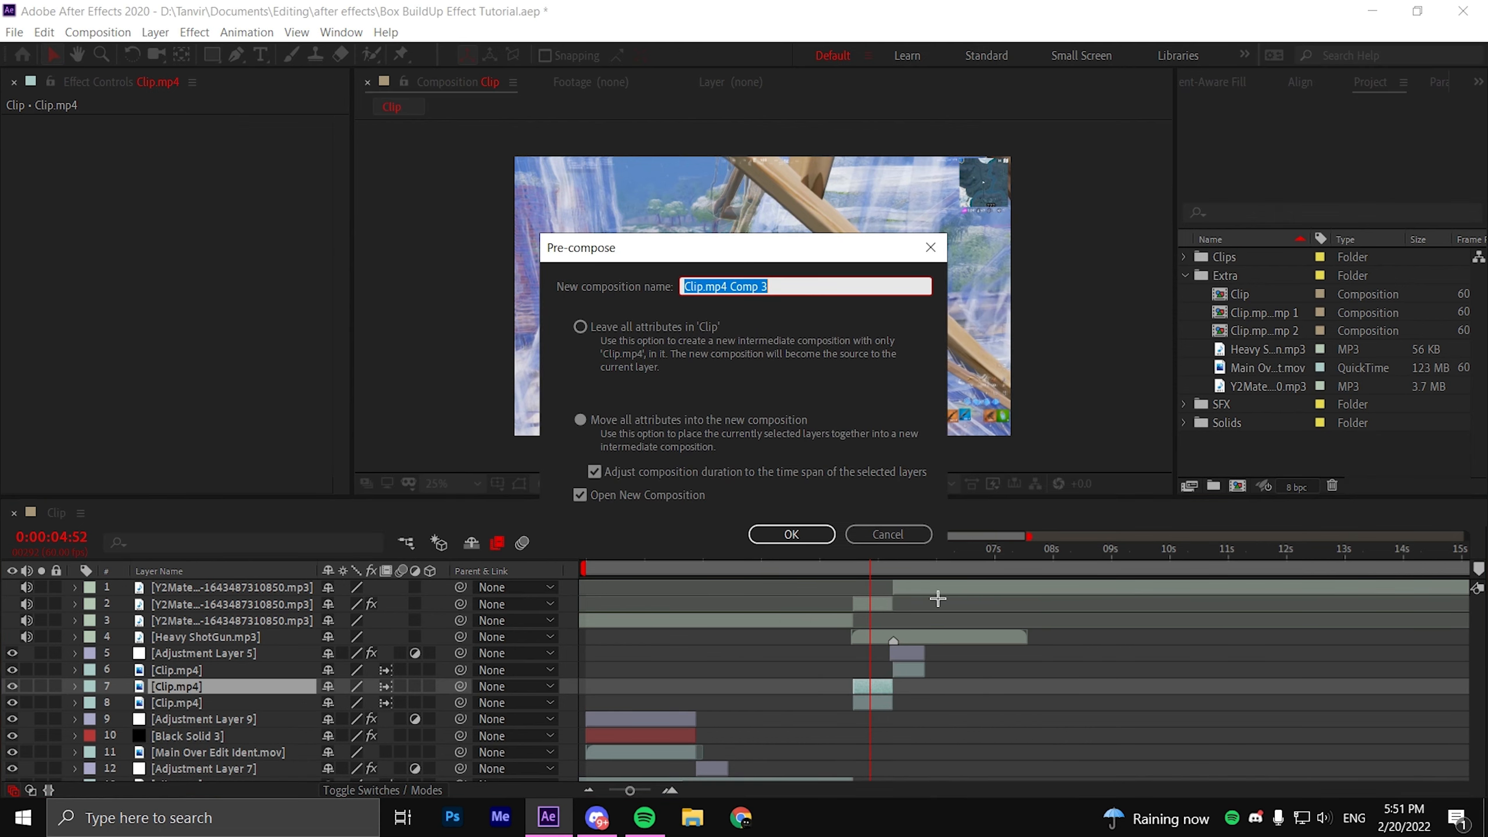
text(Bui)
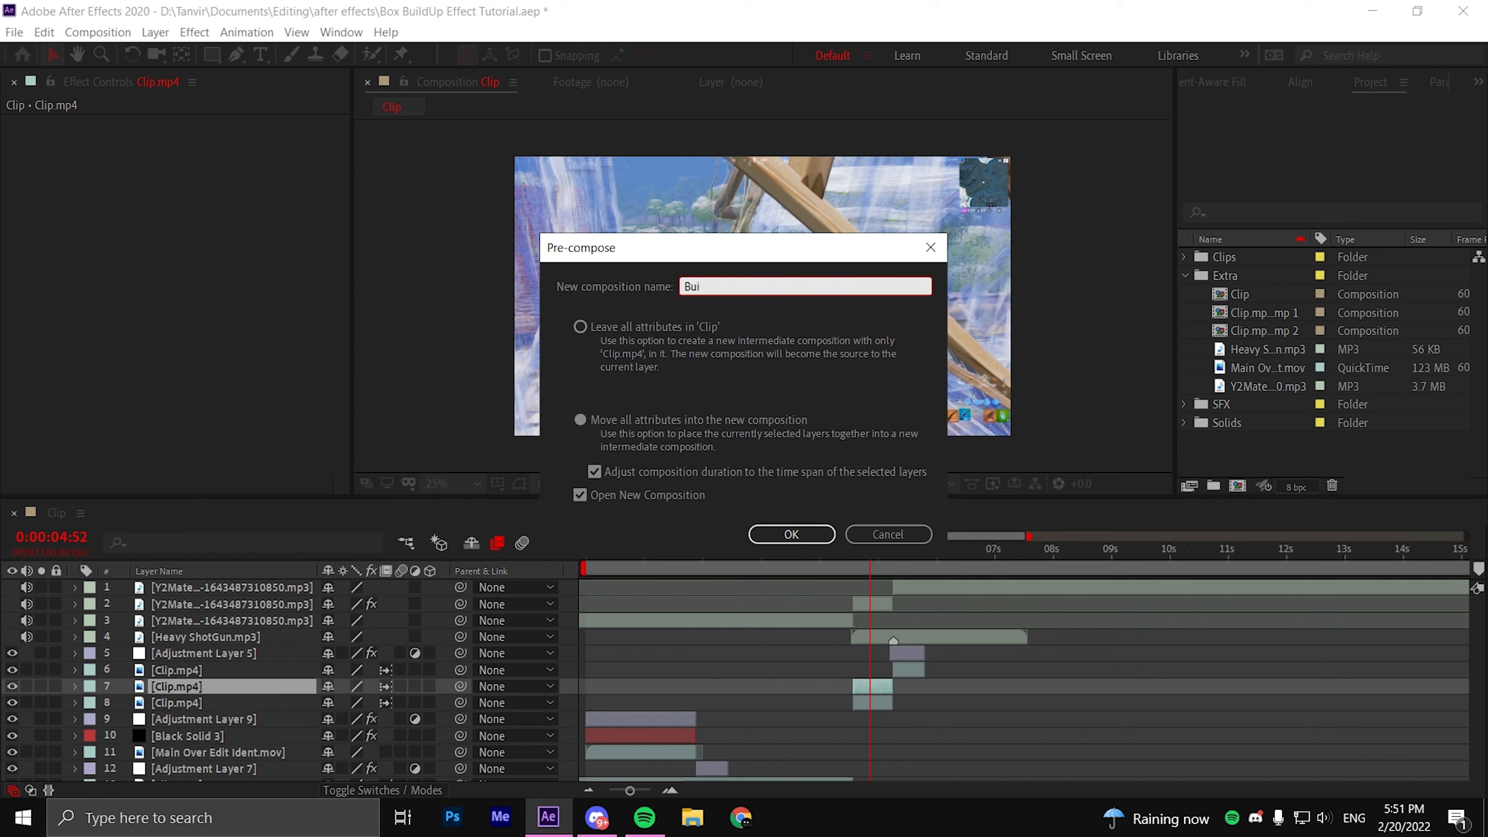
click(790, 534)
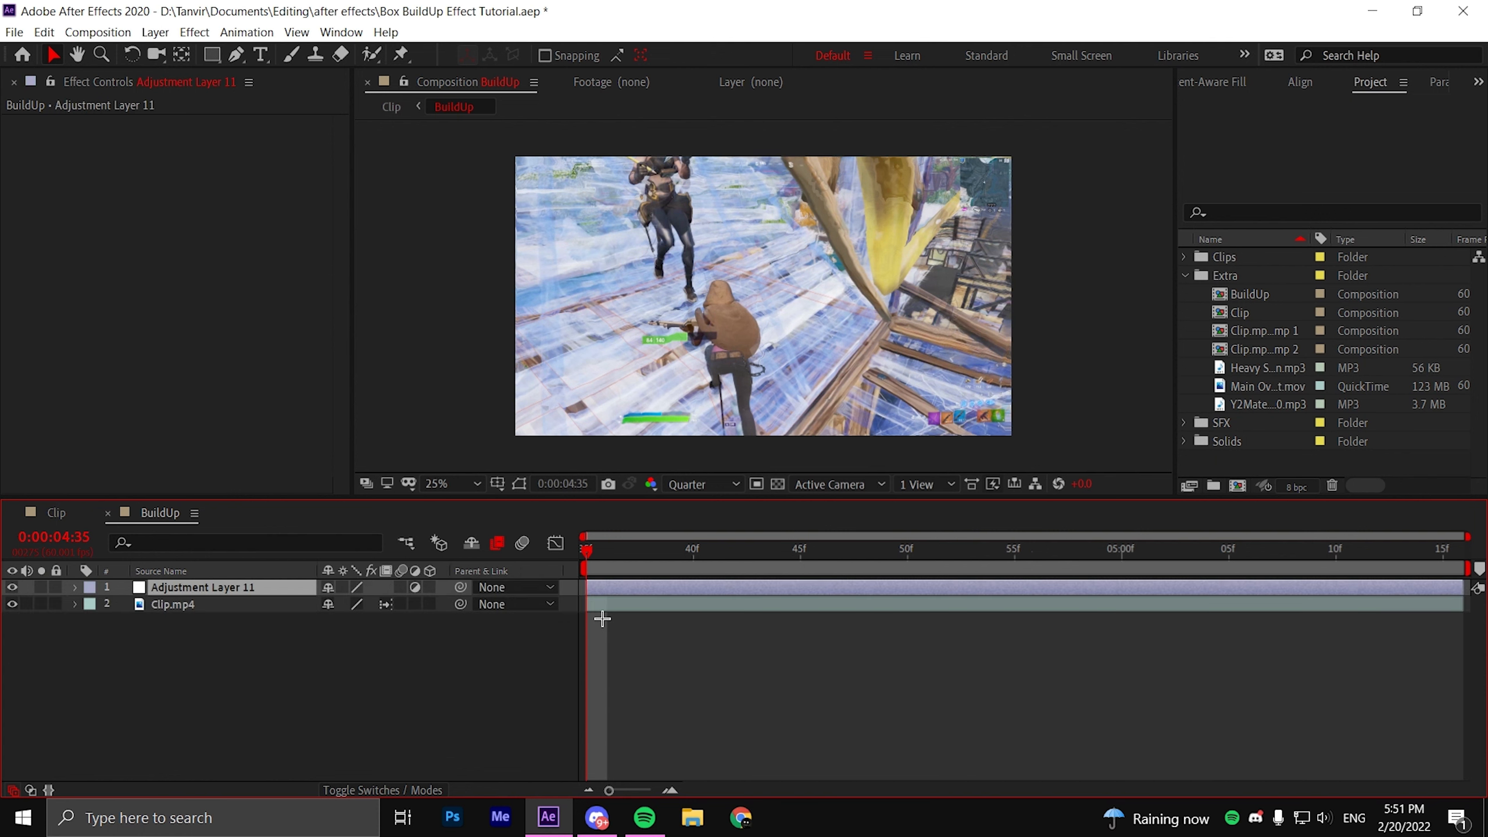
Step: Add a black solid to BuildUp and apply the CC Adjustment Layer preset to the adjustment layer
click(173, 604)
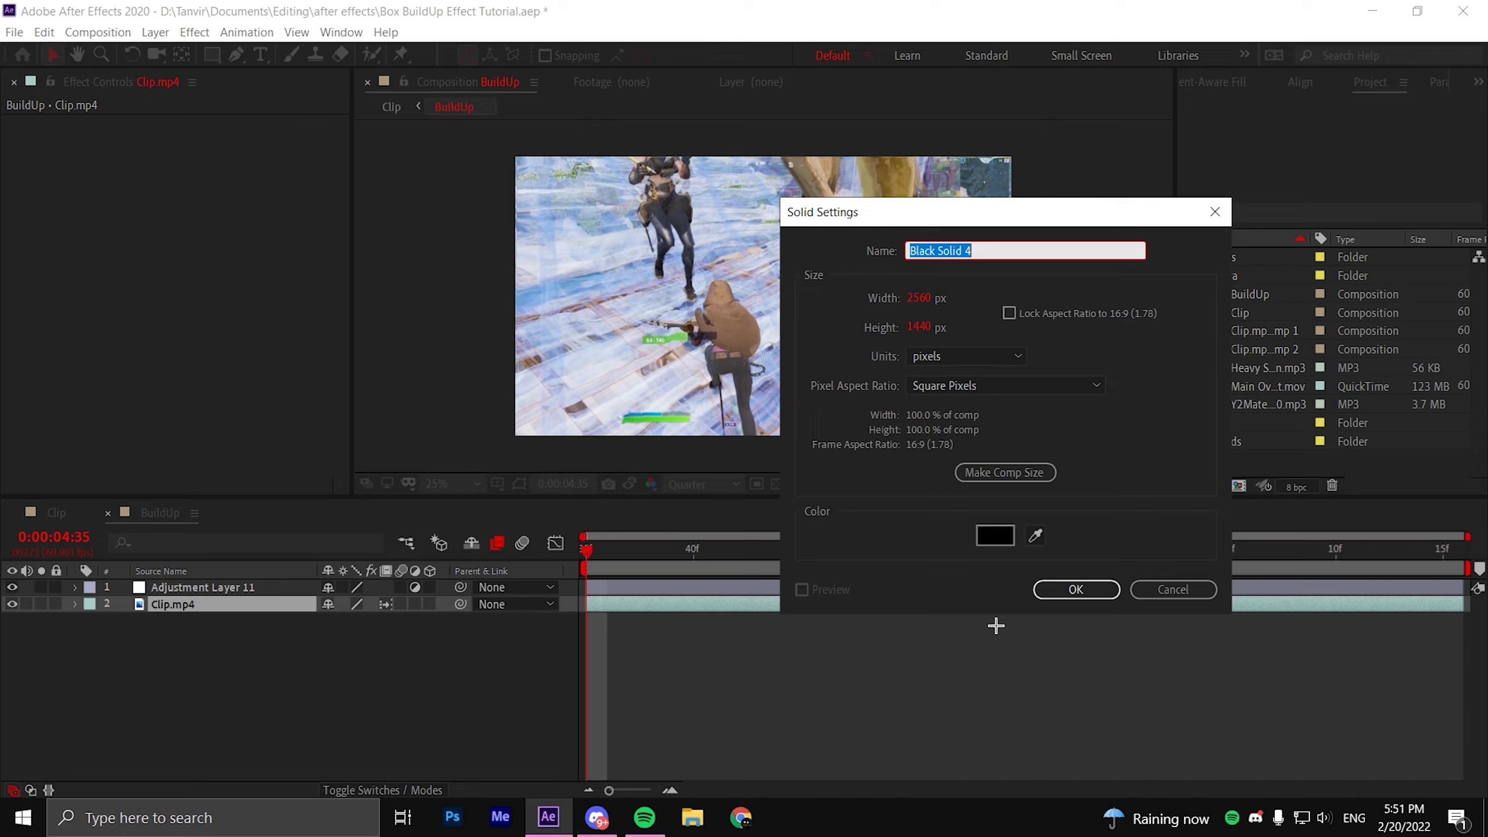
click(1075, 589)
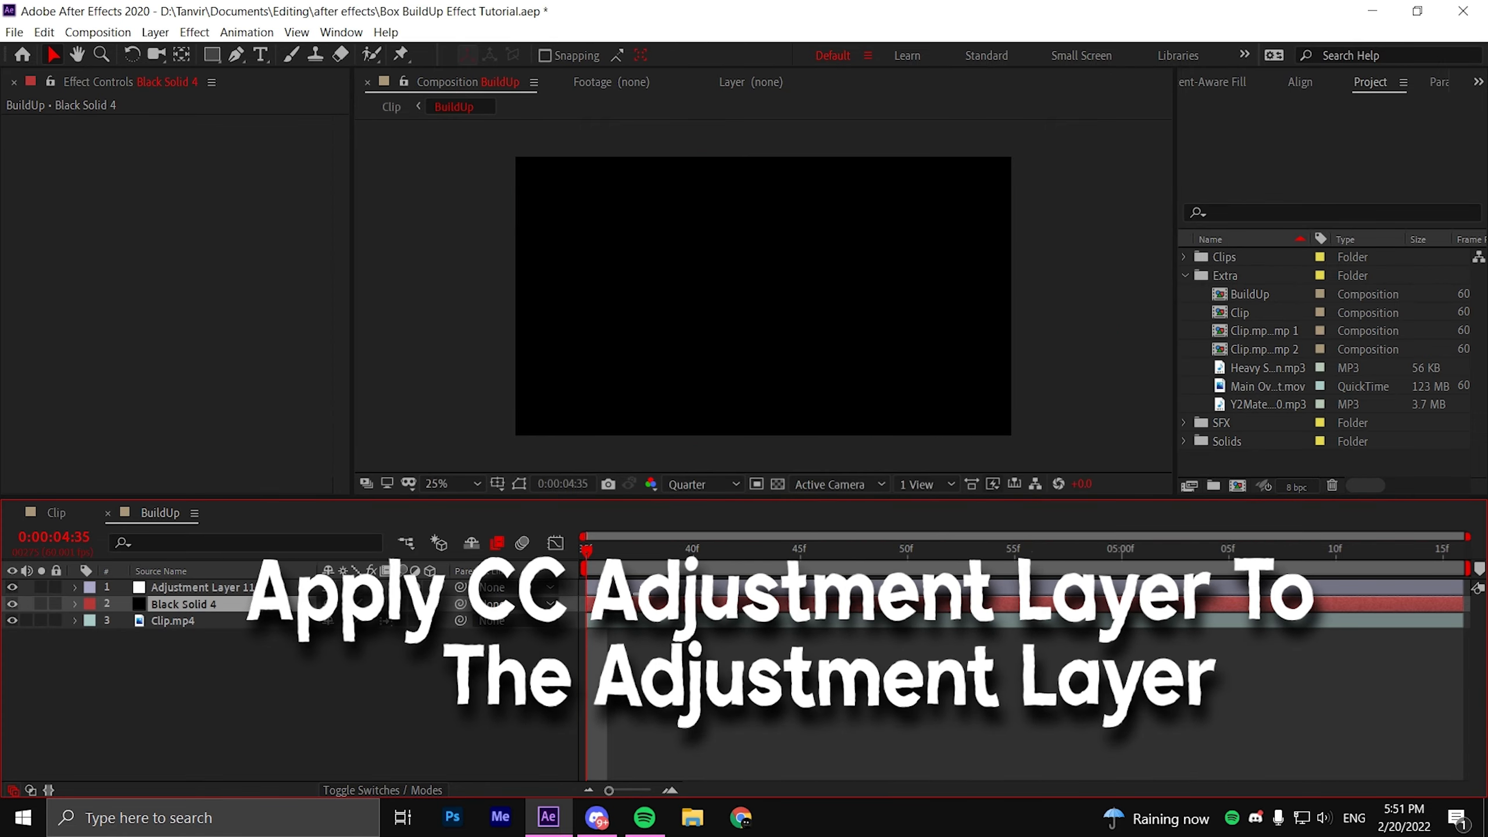
click(246, 32)
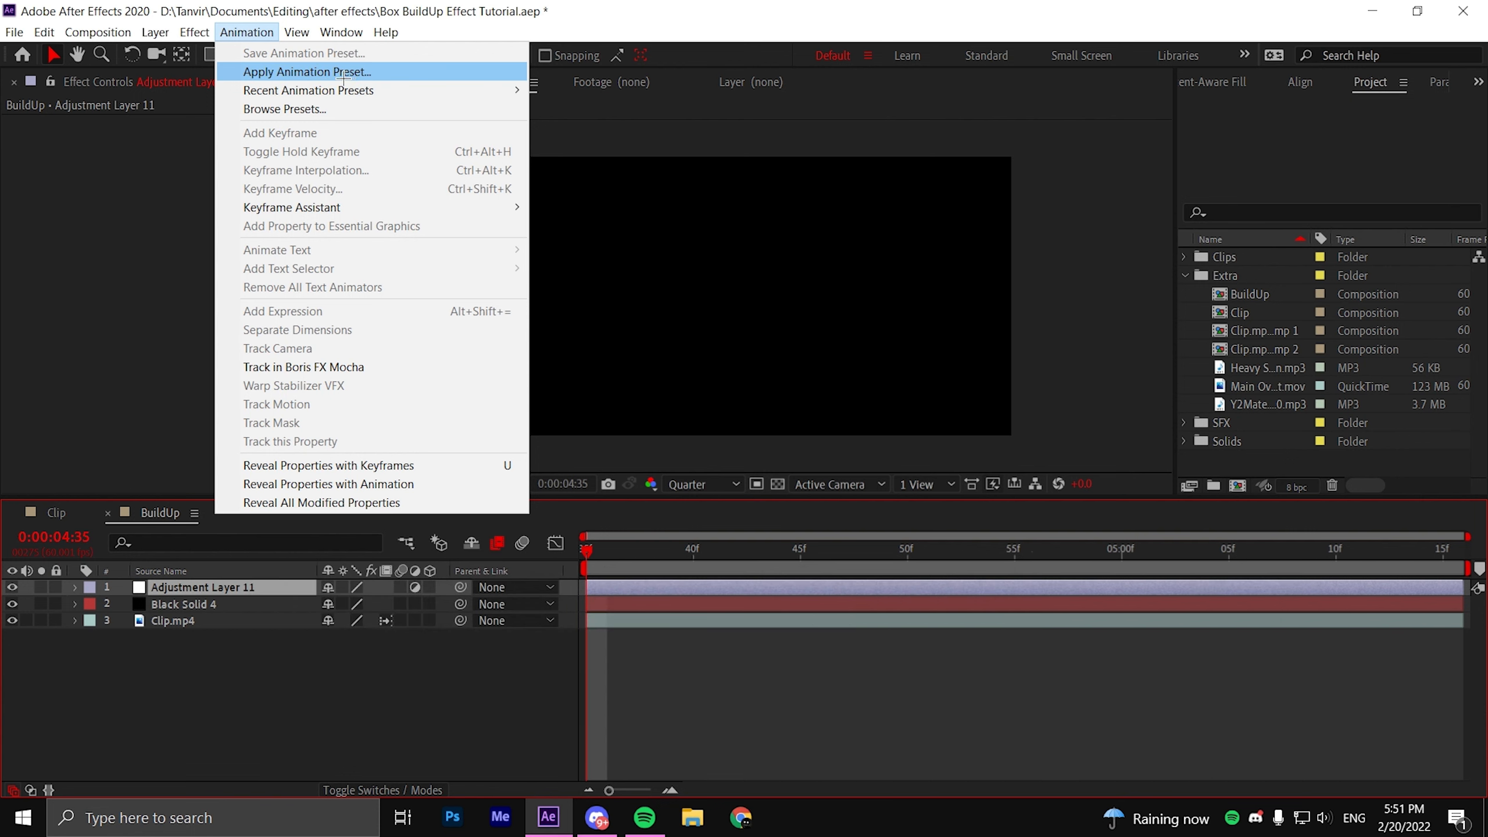
click(306, 73)
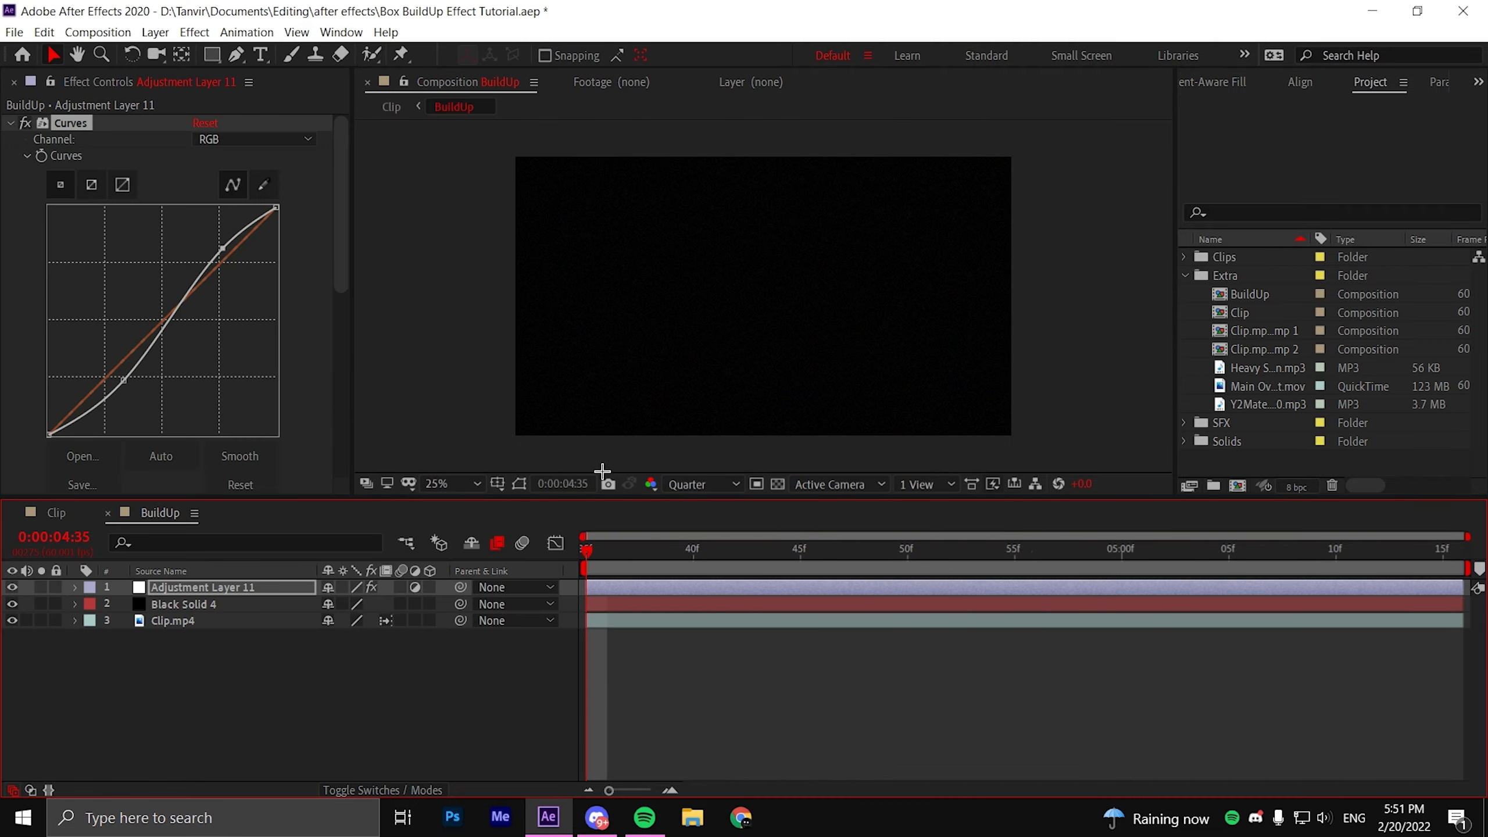
Step: Apply the Optical Flare animation preset to Black Solid 4
click(182, 604)
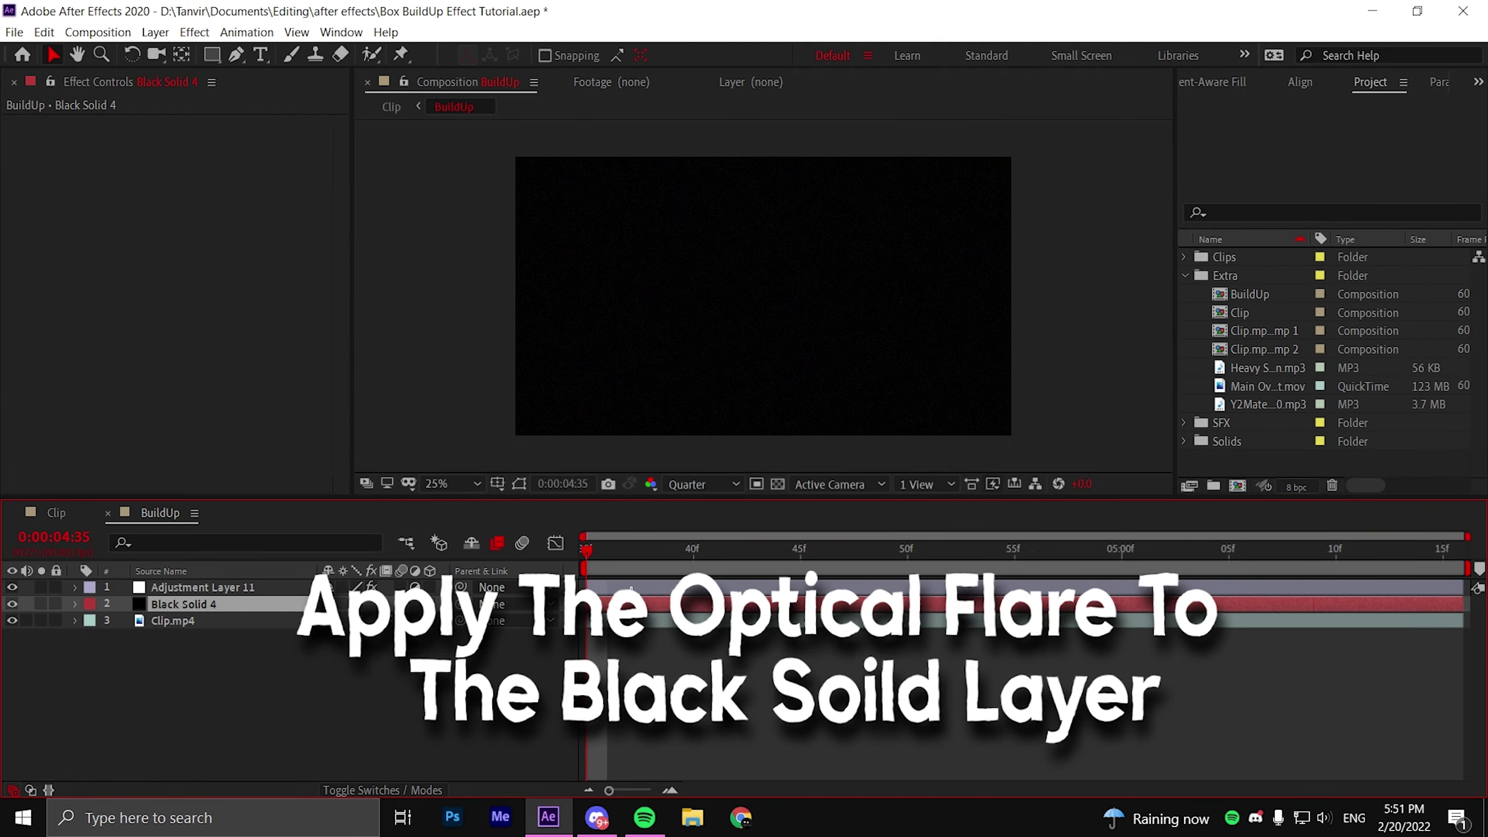
click(246, 32)
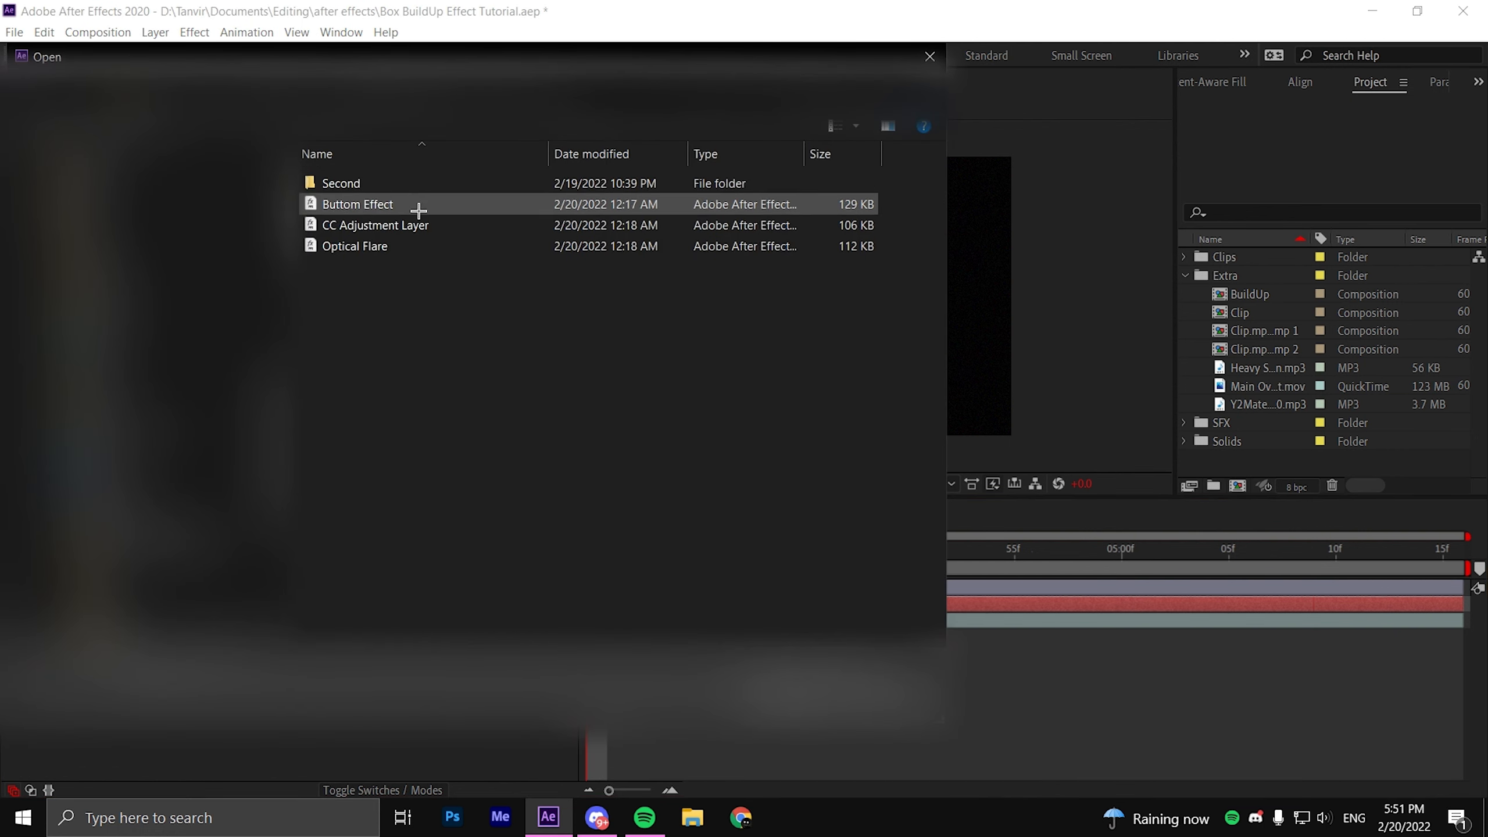
click(355, 246)
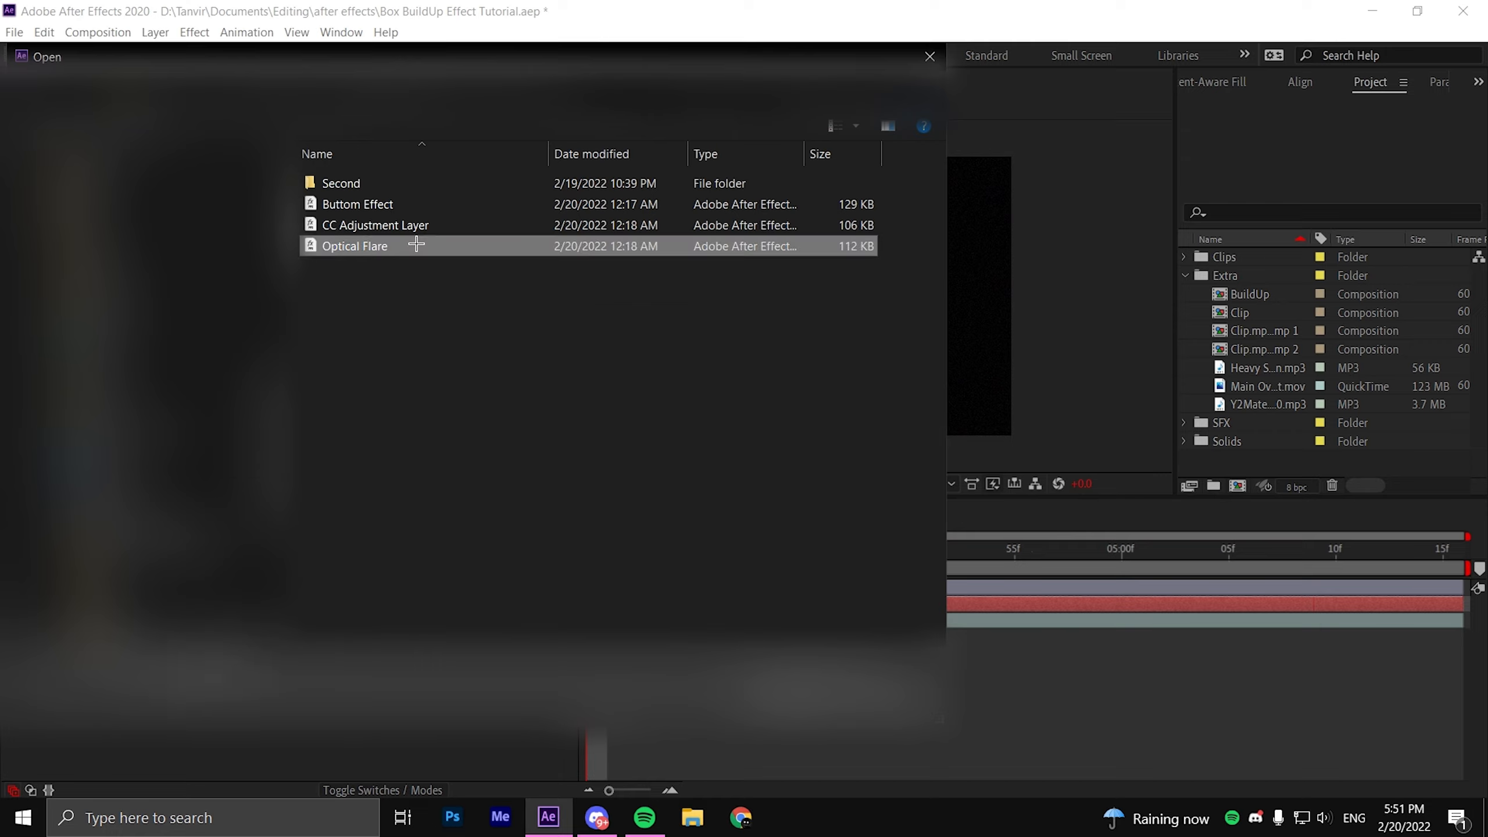
double_click(355, 246)
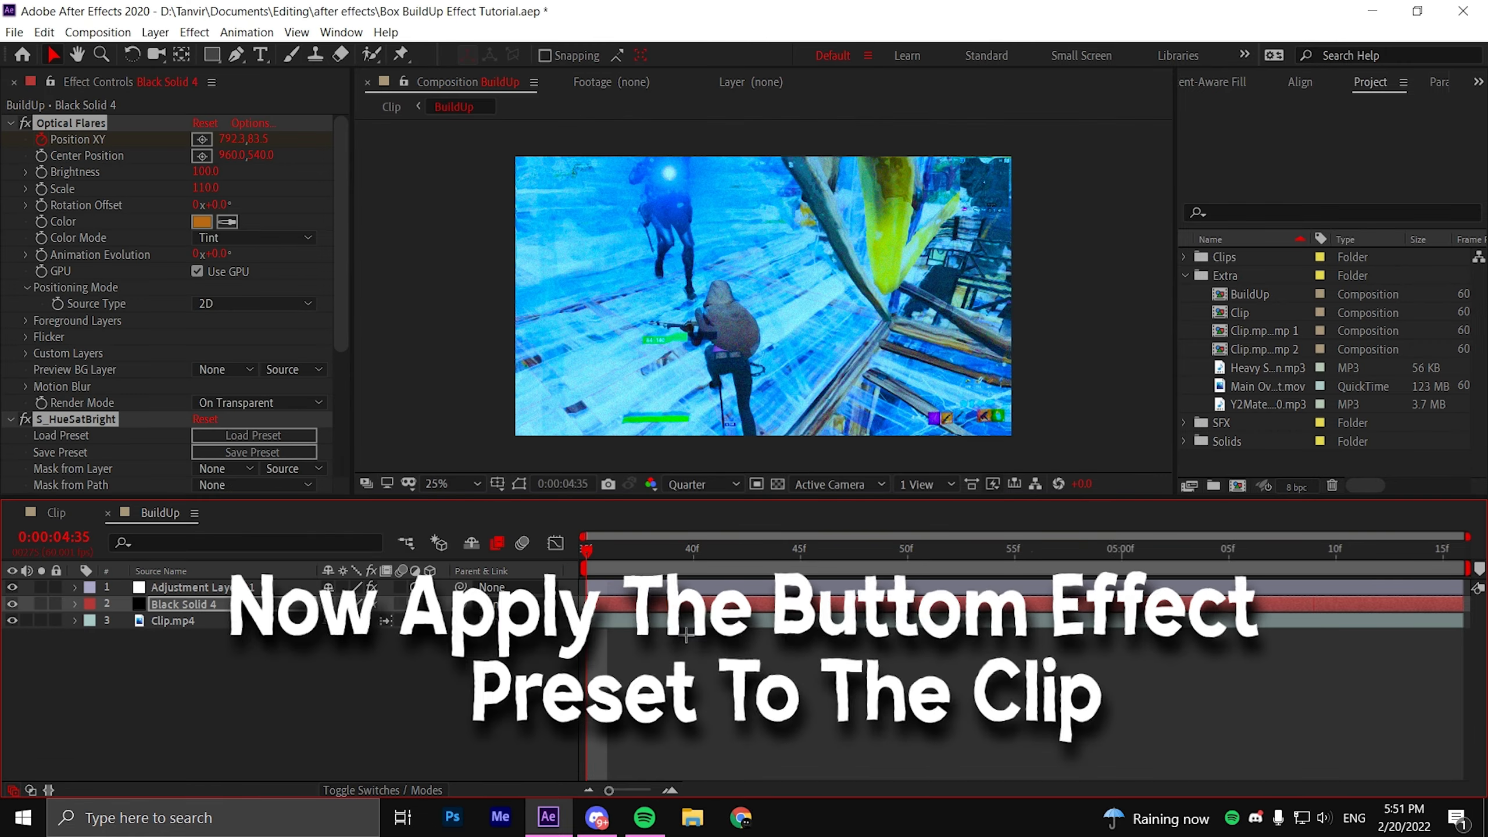
Step: Select Clip.mp4 in BuildUp and bring up Apply Animation Preset for Buttom Effect
click(175, 621)
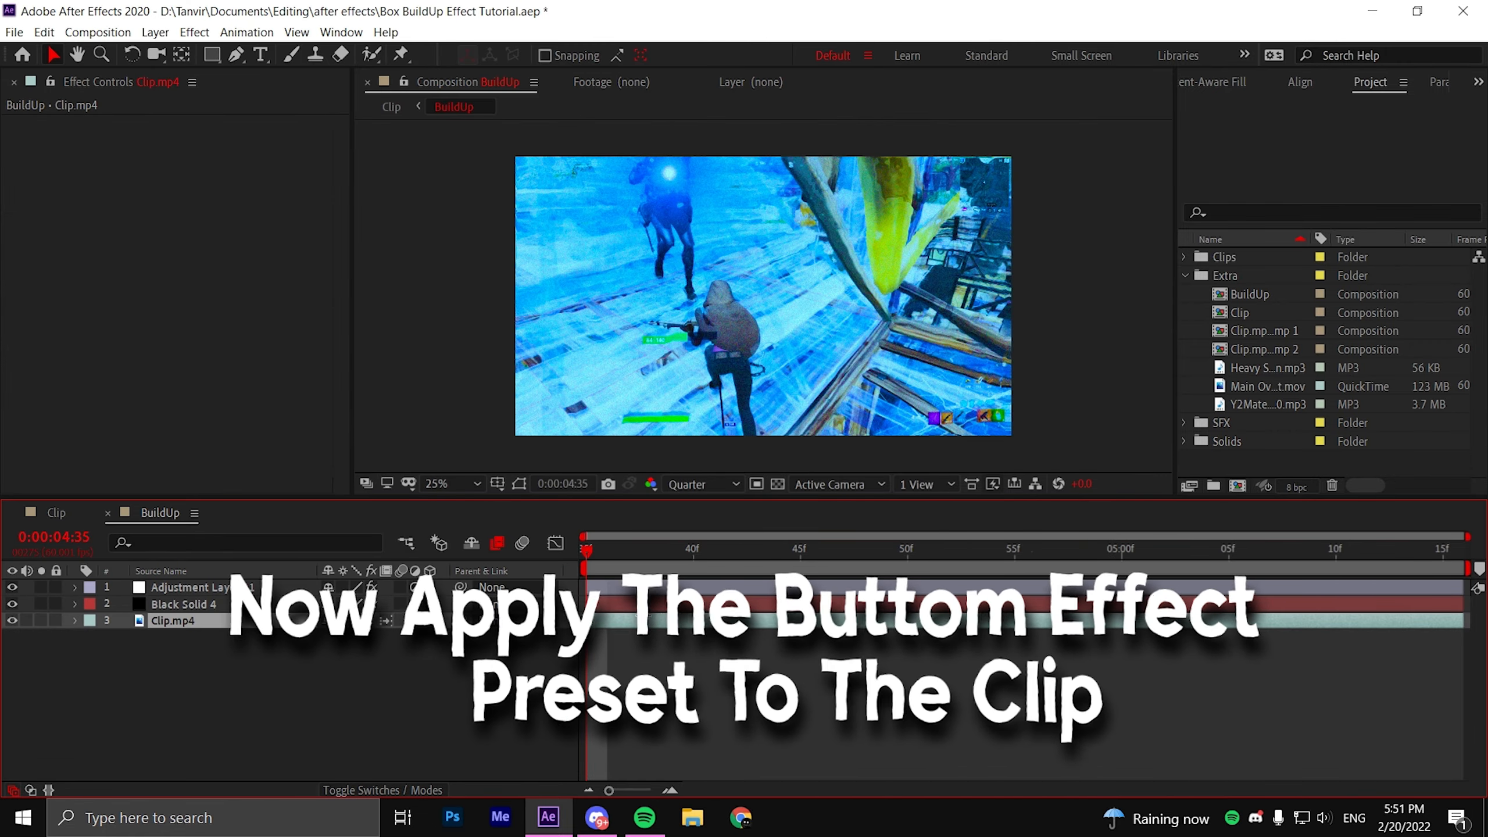
click(246, 31)
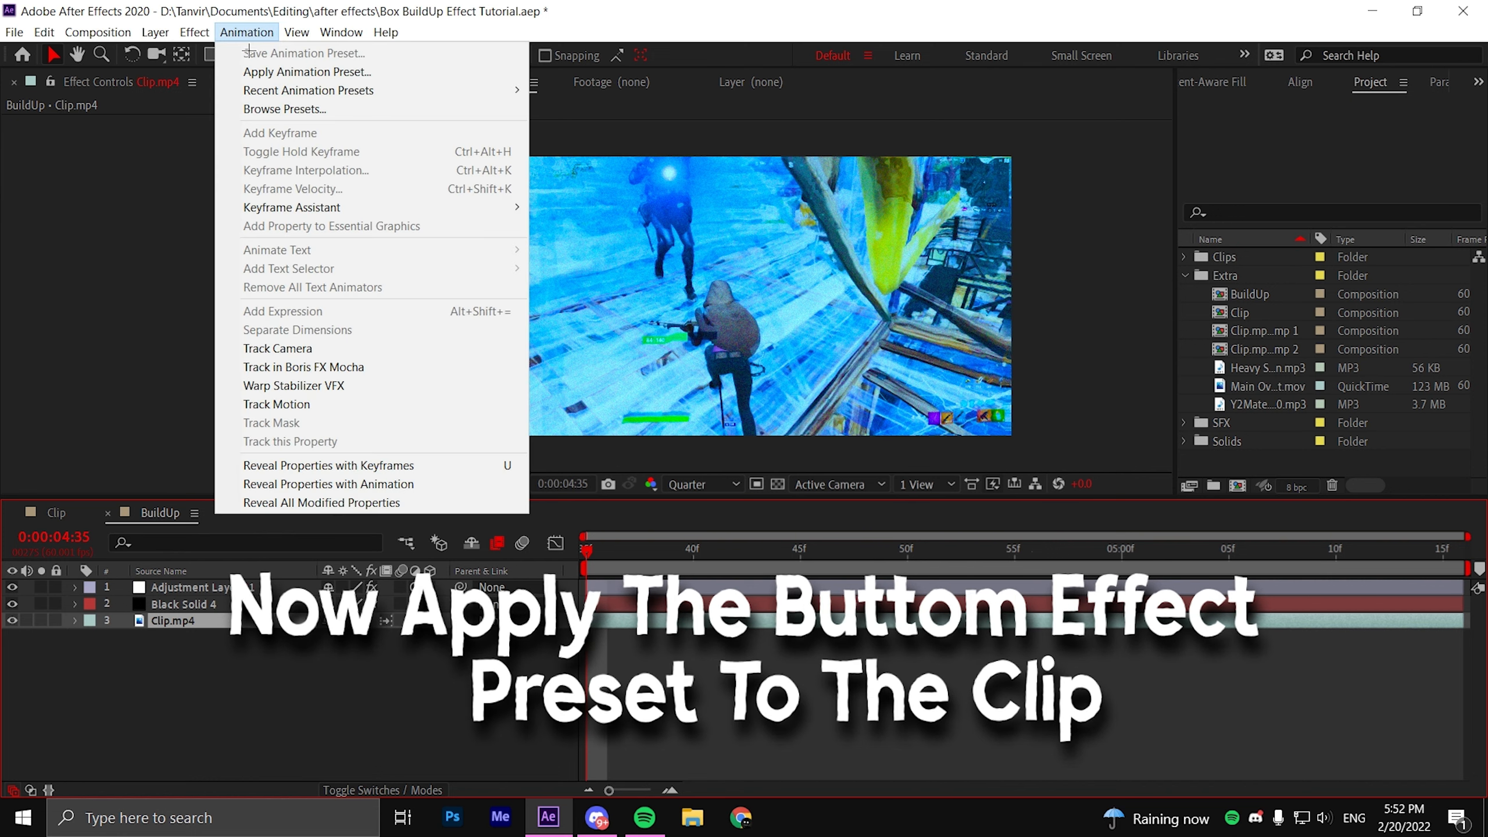
click(306, 72)
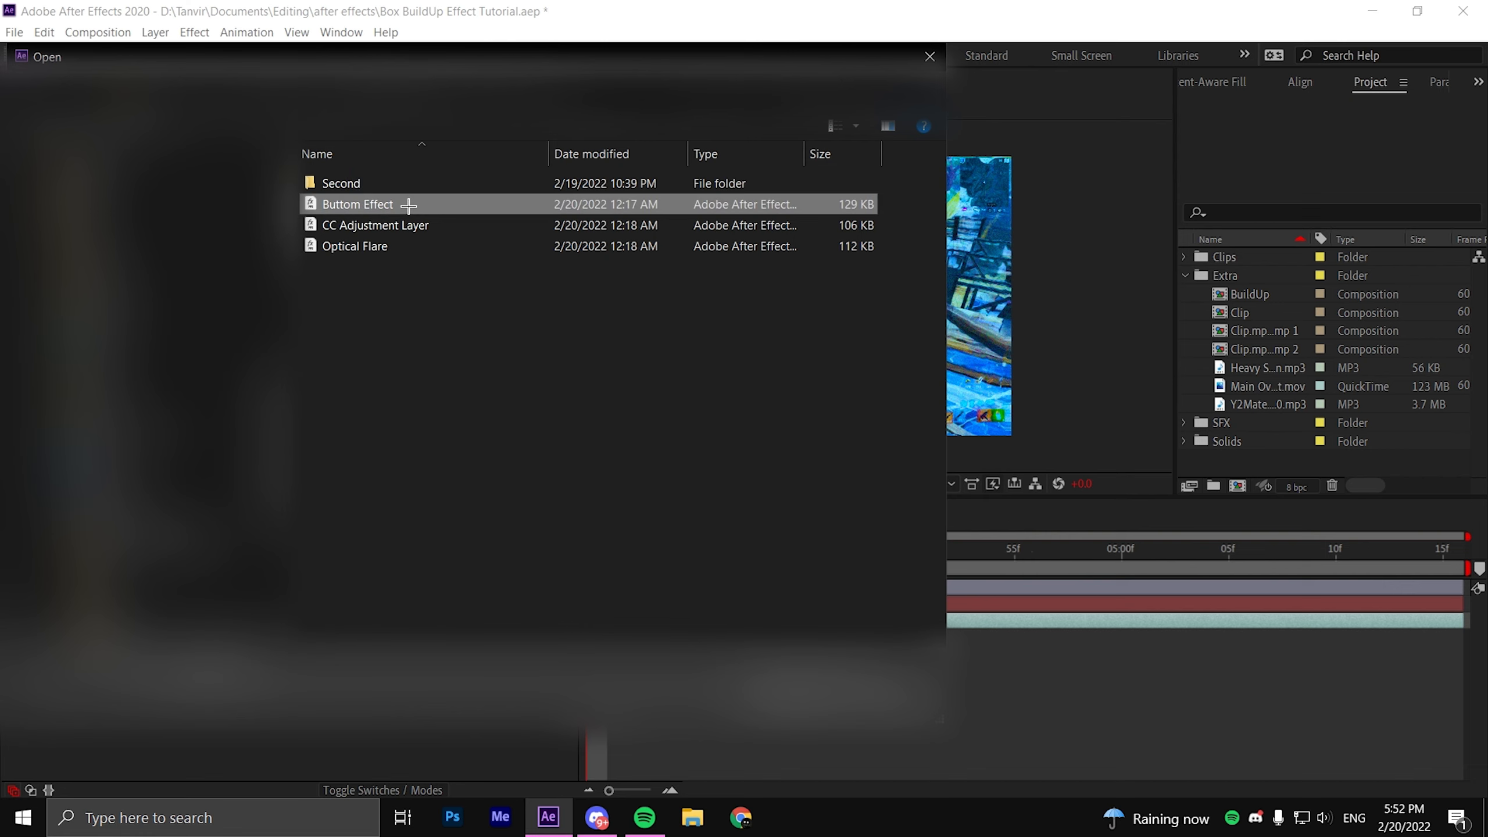
mouse_move(444, 203)
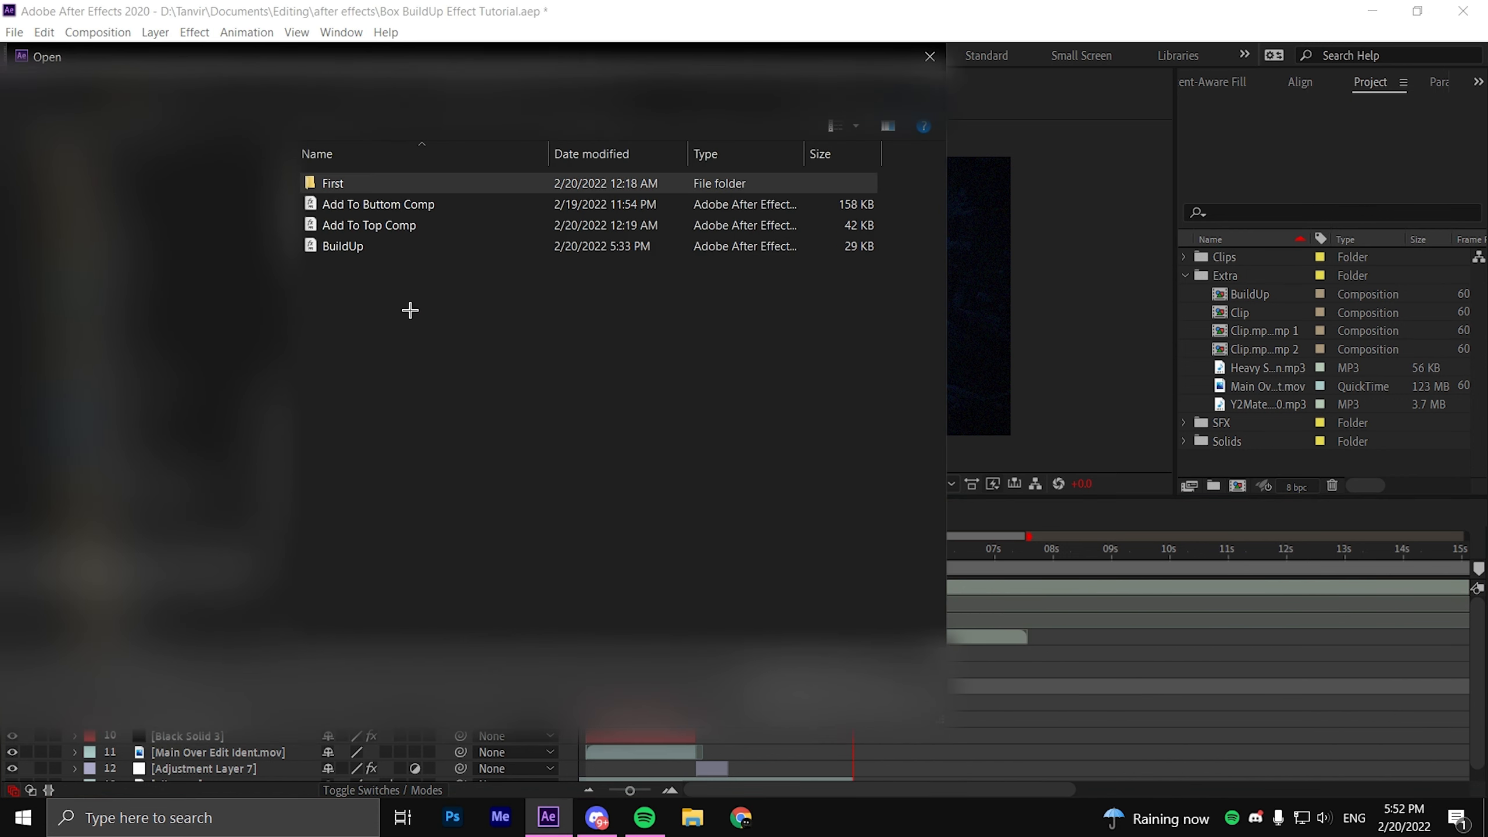
Step: Apply the Add To Top Comp preset, adding an S_Shake adjustment layer above BuildUp
click(370, 225)
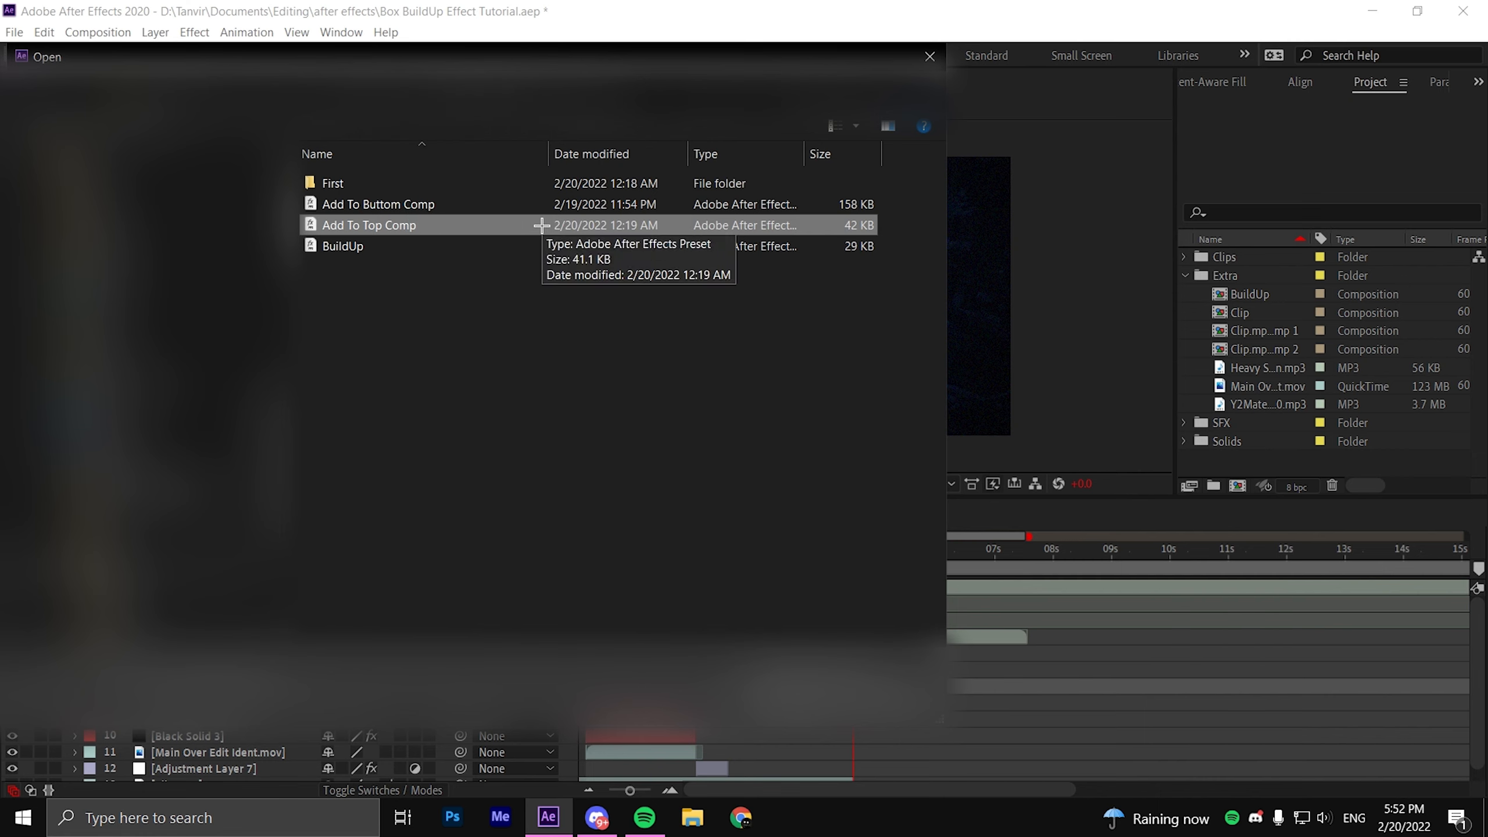
double_click(369, 225)
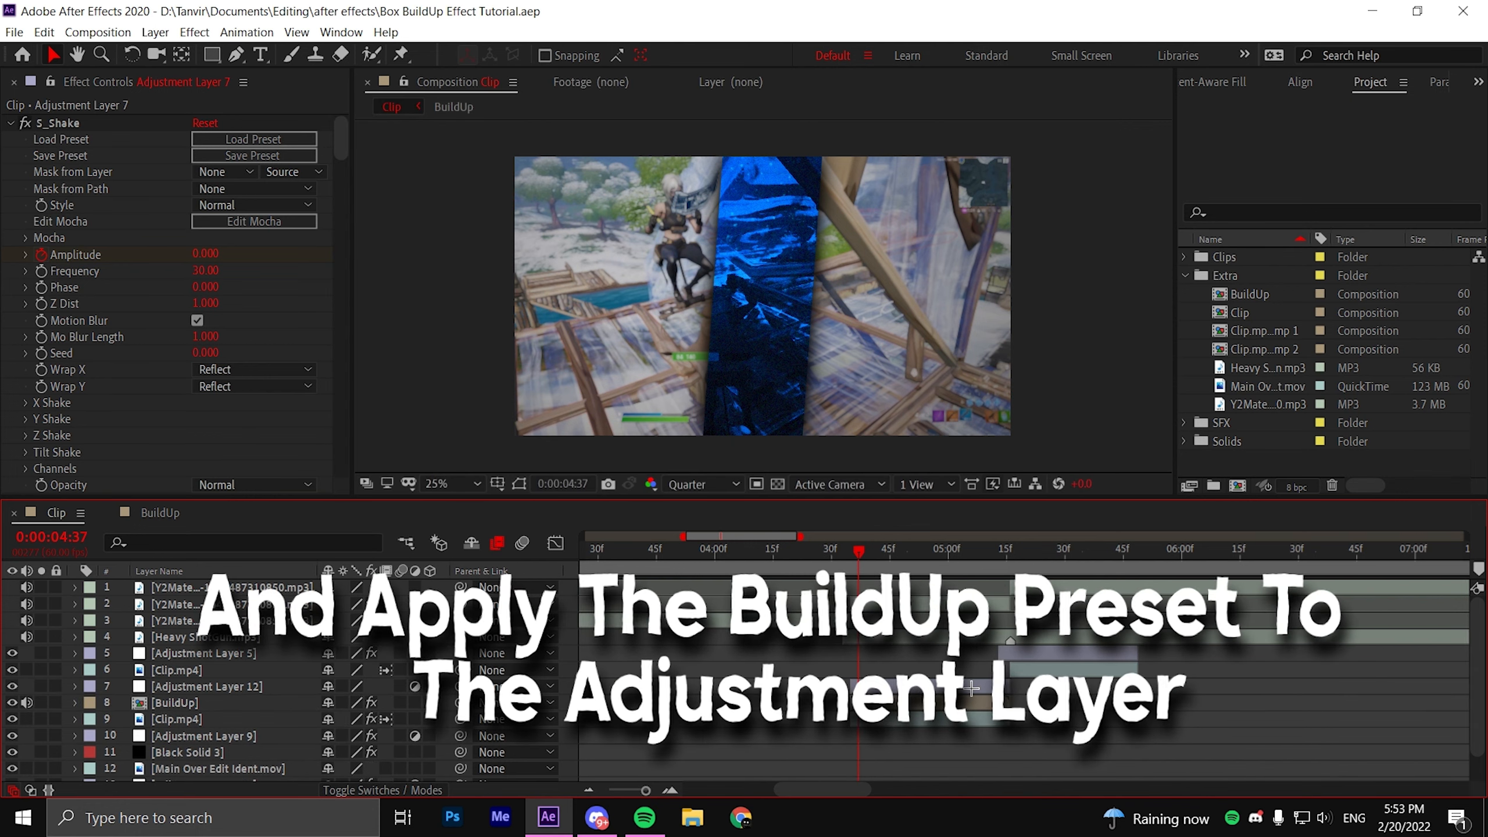
Step: Select Adjustment Layer 12 and bring up the preset files to locate BuildUp
click(245, 32)
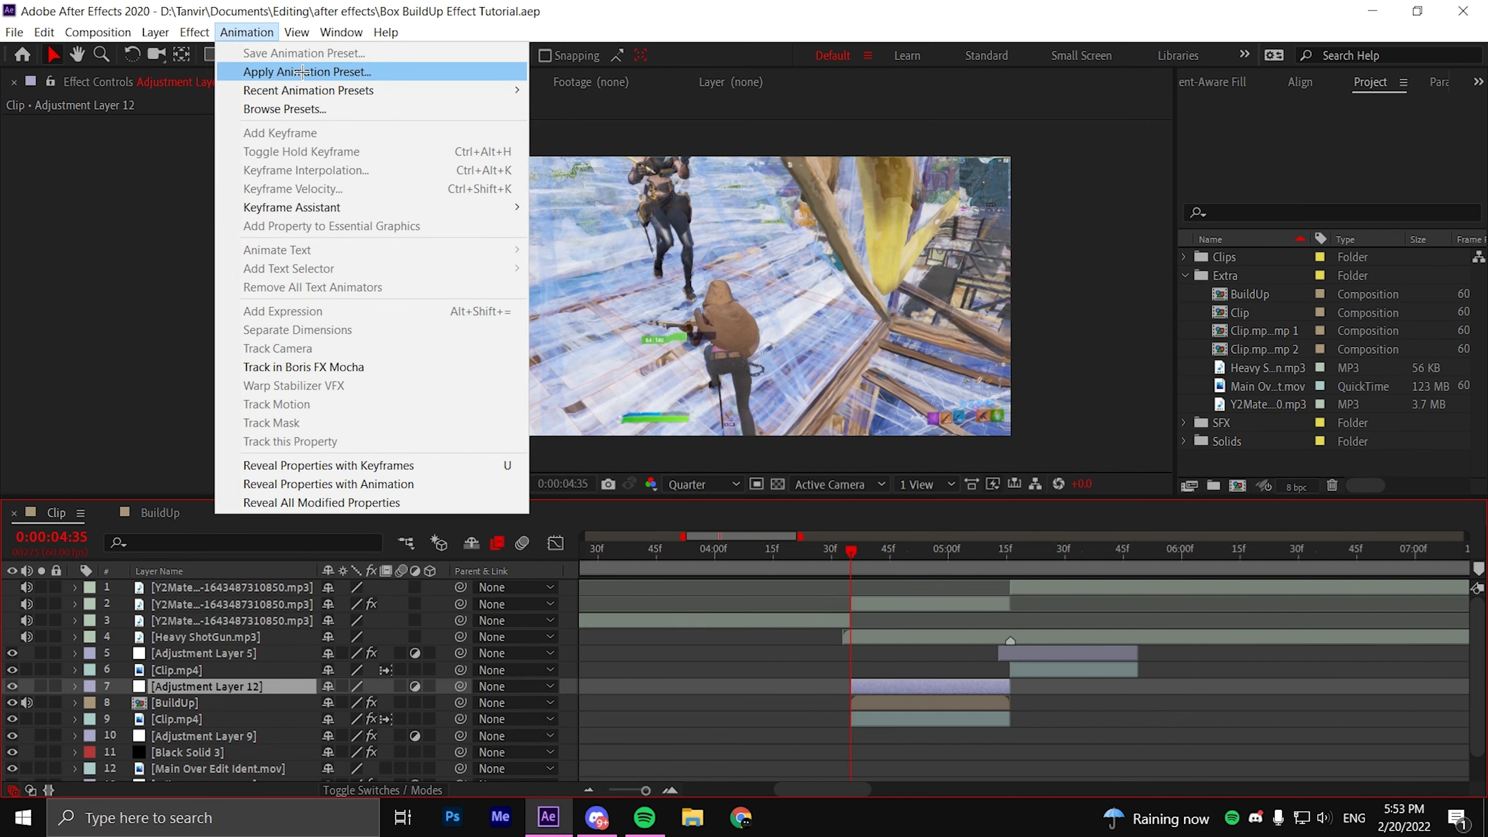
click(306, 71)
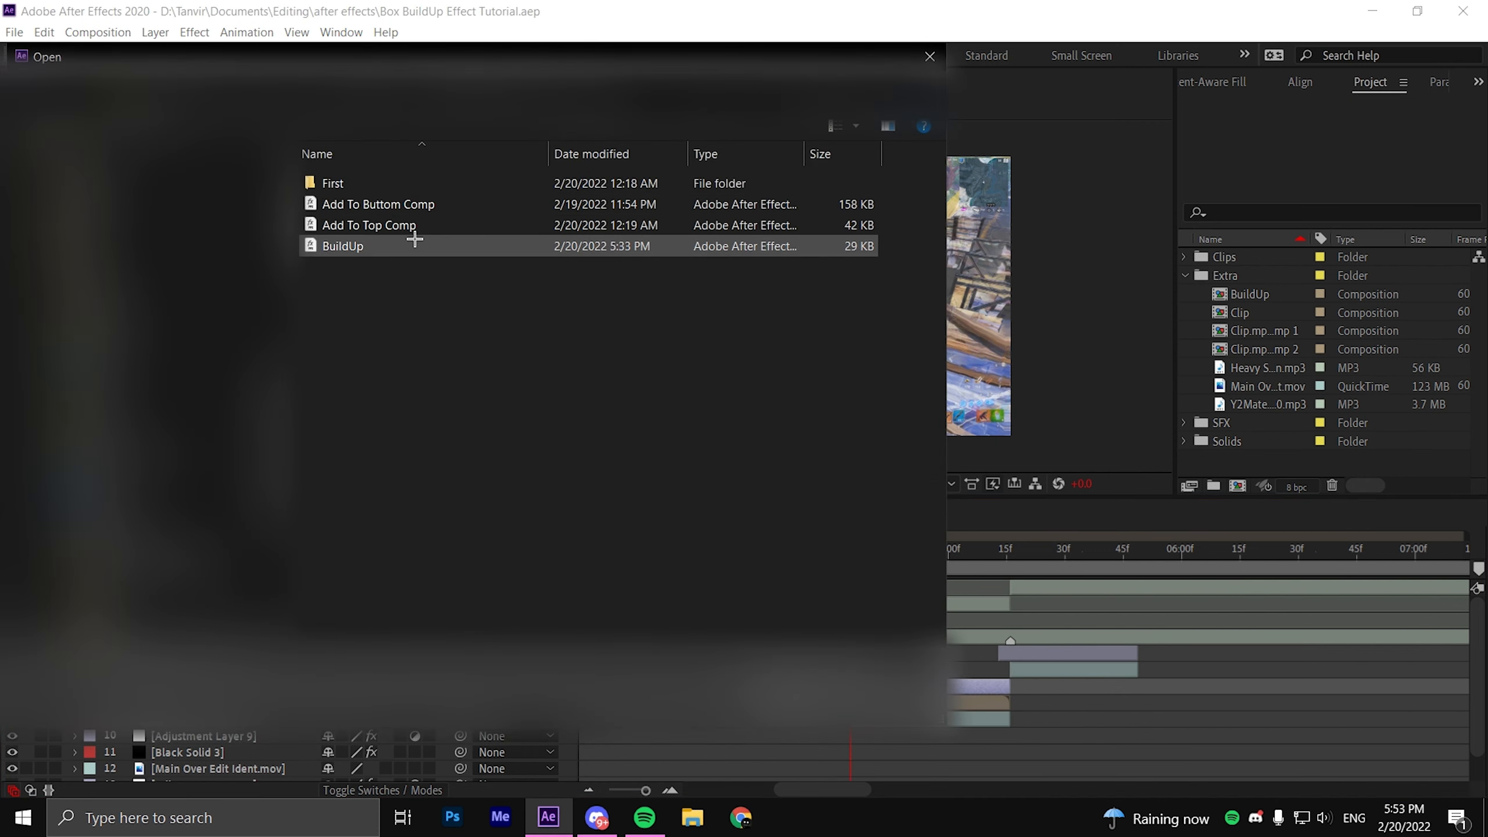